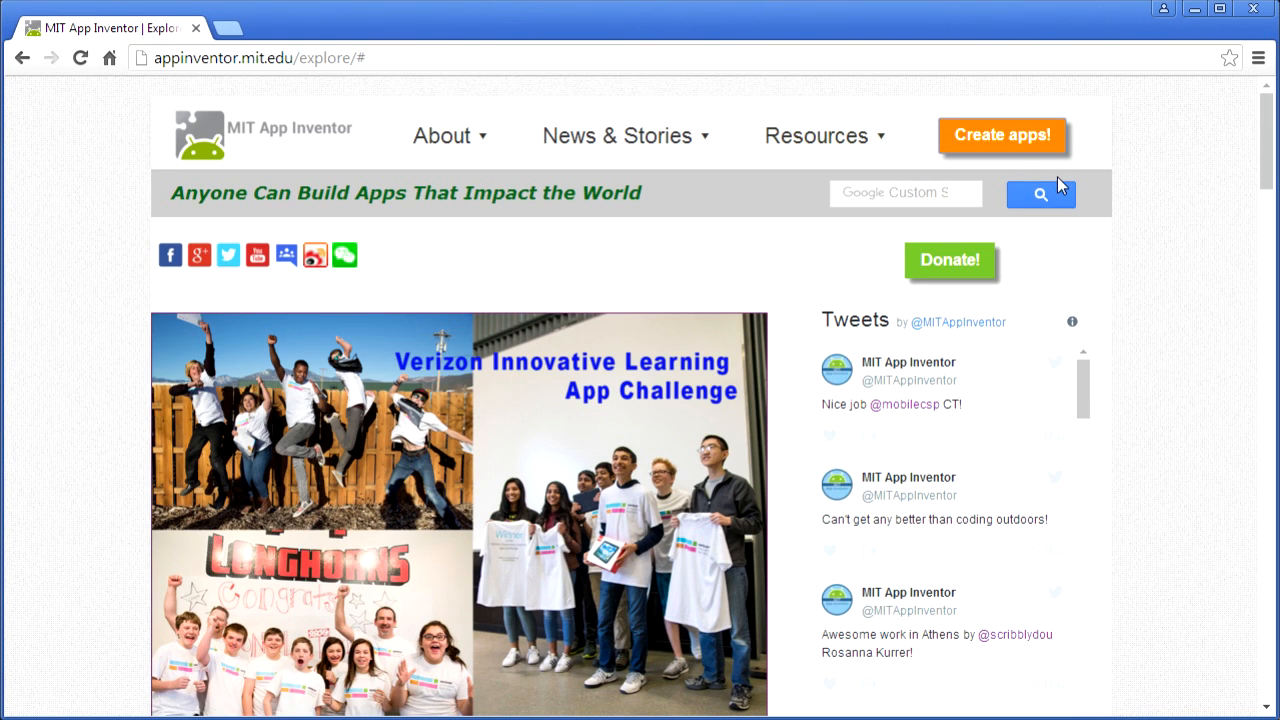
Open the App Inventor workspace and dismiss the welcome announcement
{"action": "left_click", "coordinate": [1002, 135]}
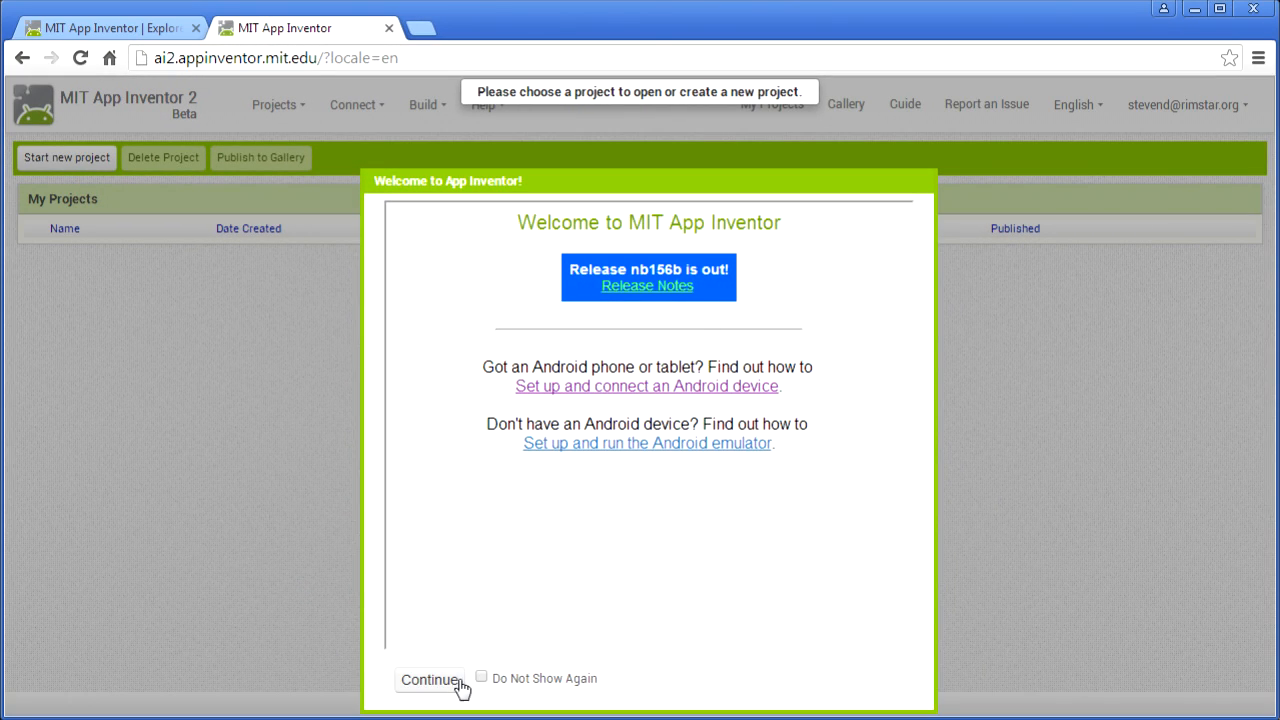
{"action": "left_click", "coordinate": [430, 680]}
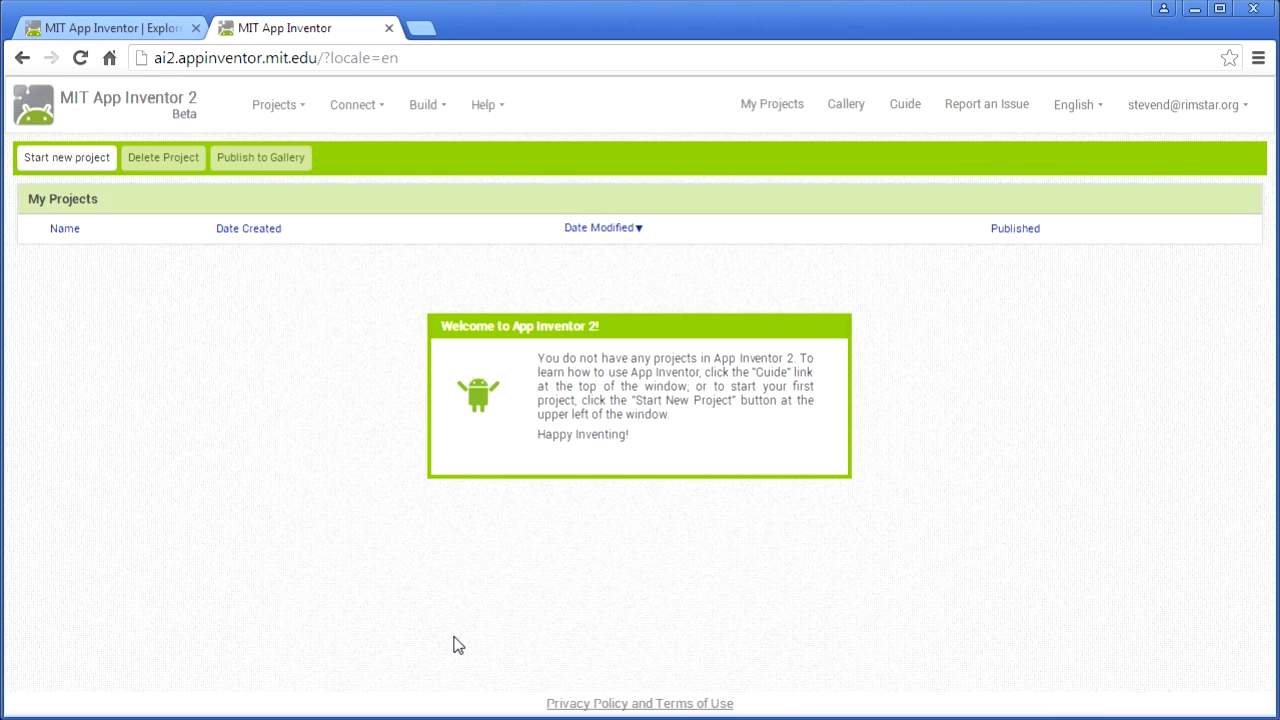
{"action": "mouse_move", "coordinate": [407, 541]}
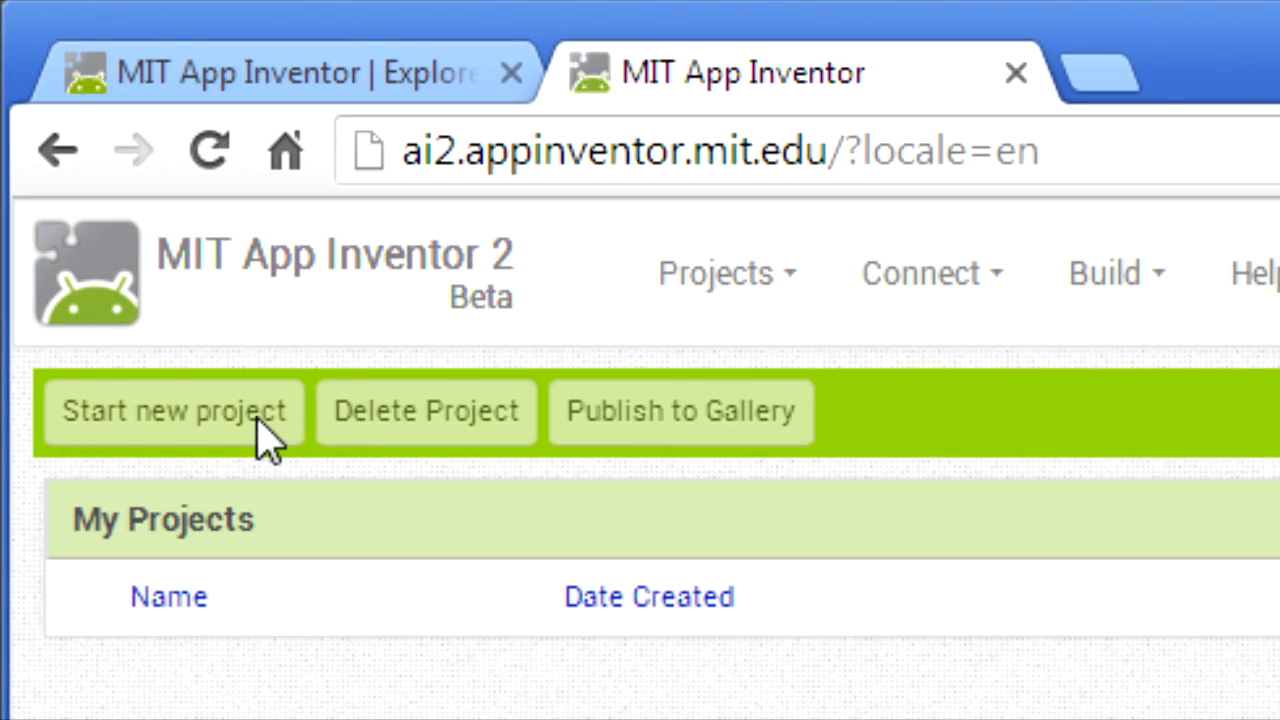
Start a new App Inventor project named BB8_demo
{"action": "left_click", "coordinate": [172, 411]}
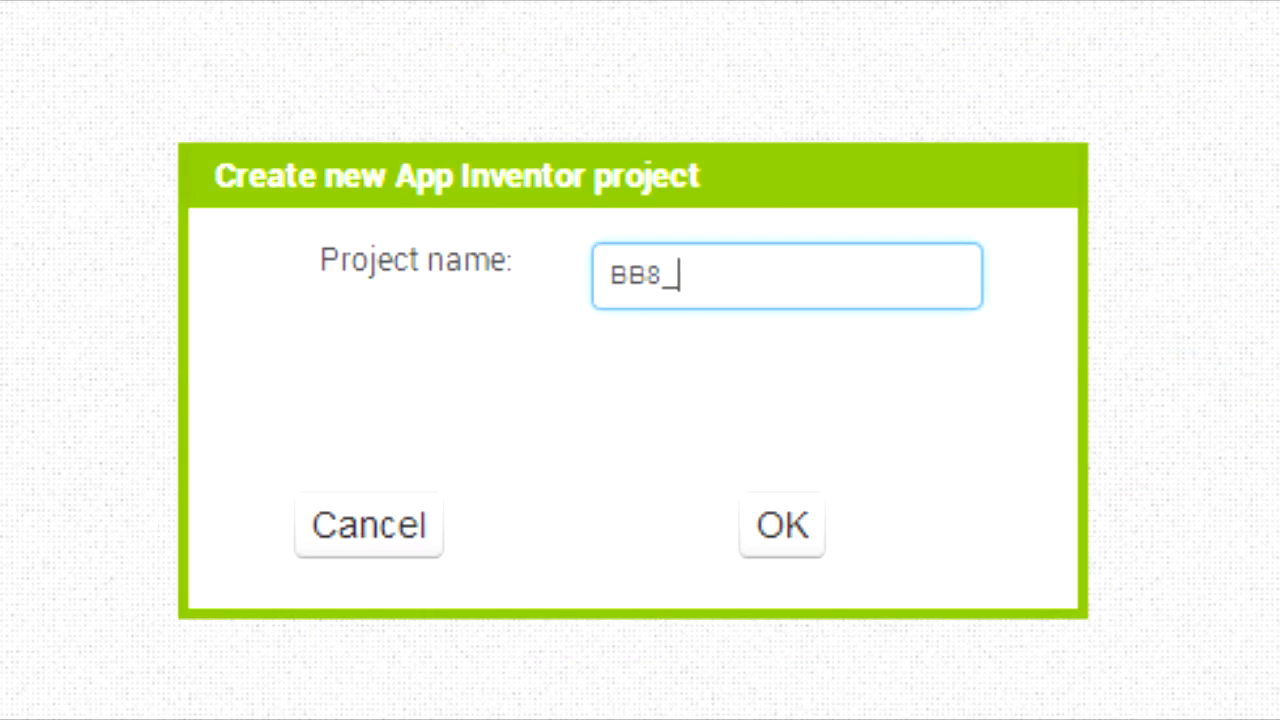
{"action": "left_click", "coordinate": [781, 525]}
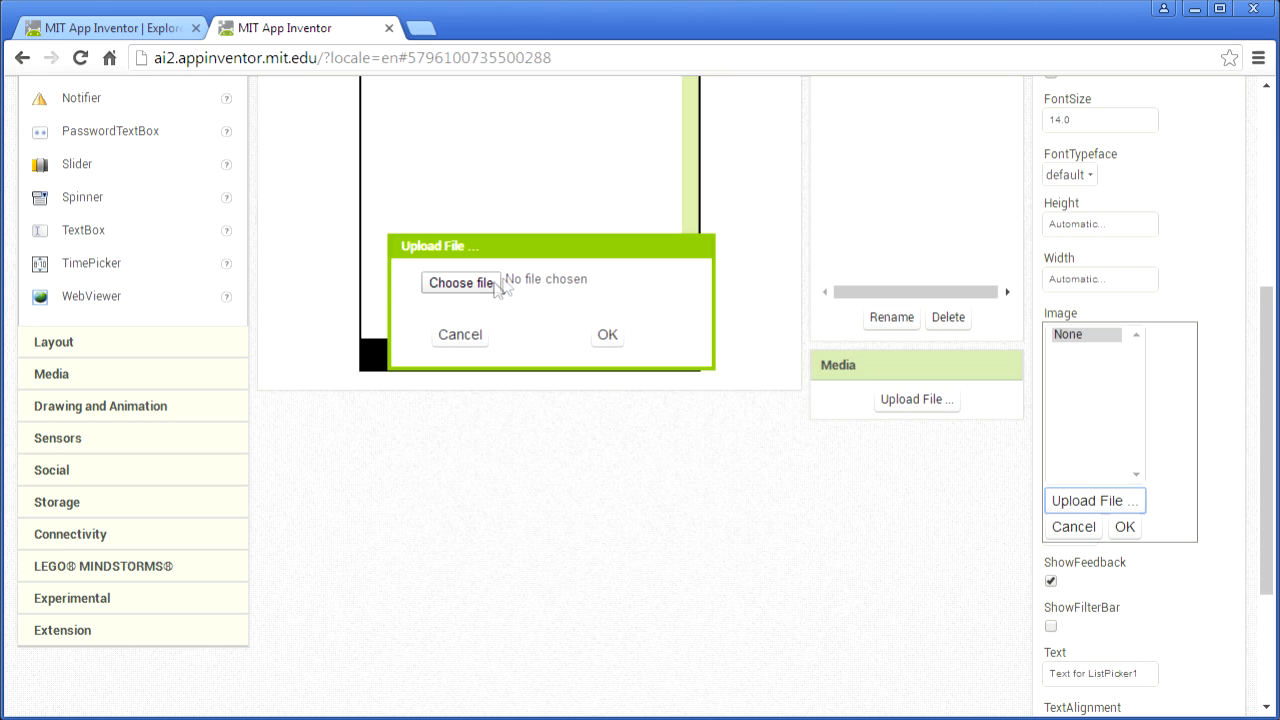
Upload the Bluetooth Connect image to ListPicker1 and rename it BluetoothList
{"action": "left_click", "coordinate": [460, 282]}
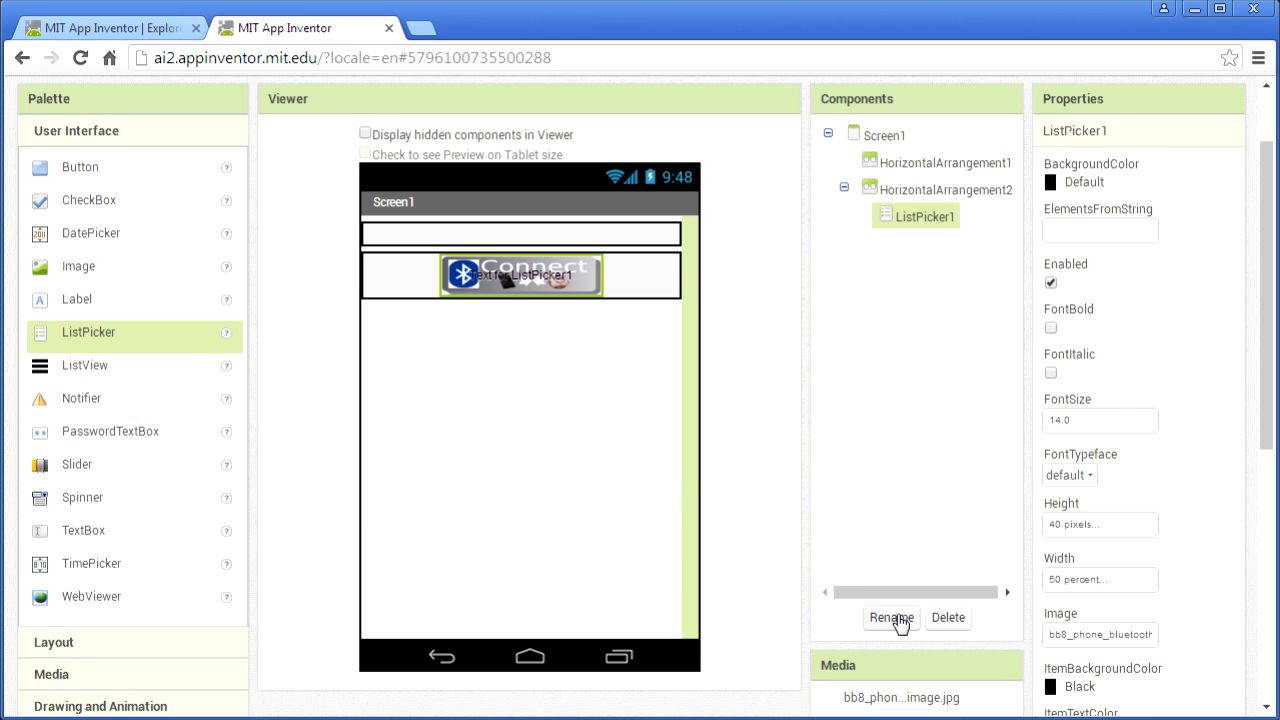
{"action": "type", "text": "BluetoothList"}
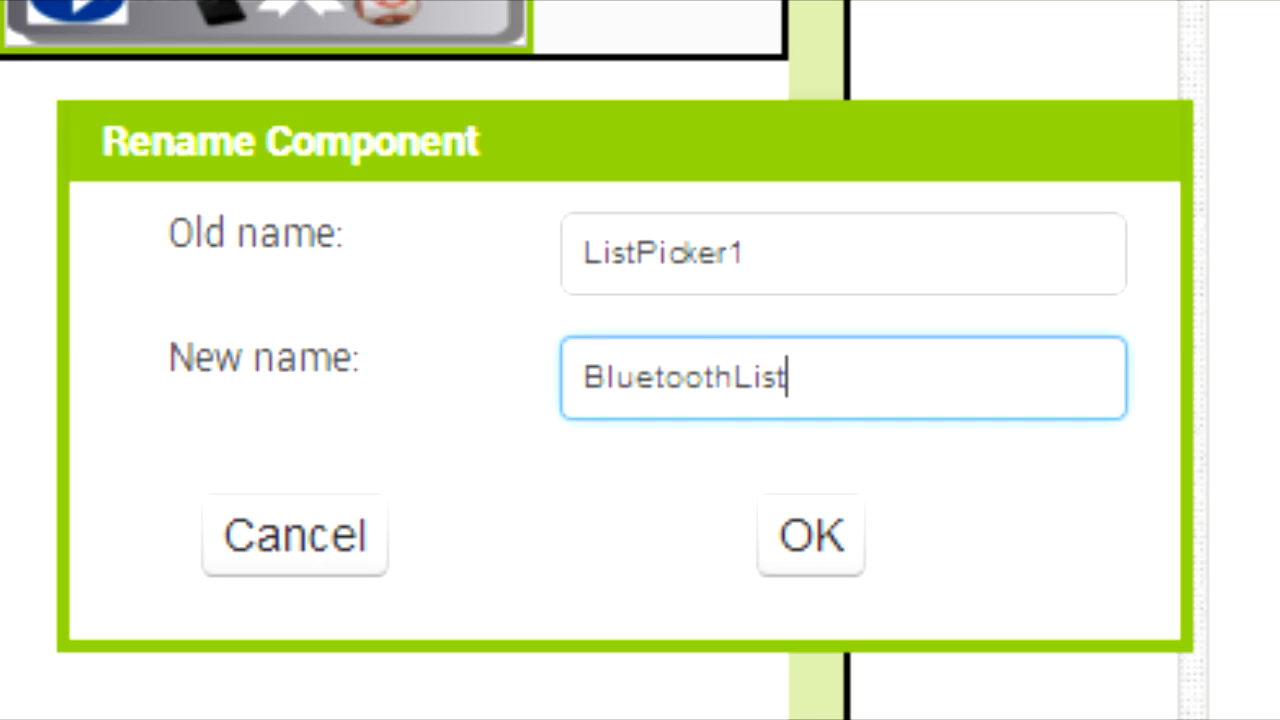
{"action": "left_click", "coordinate": [810, 535]}
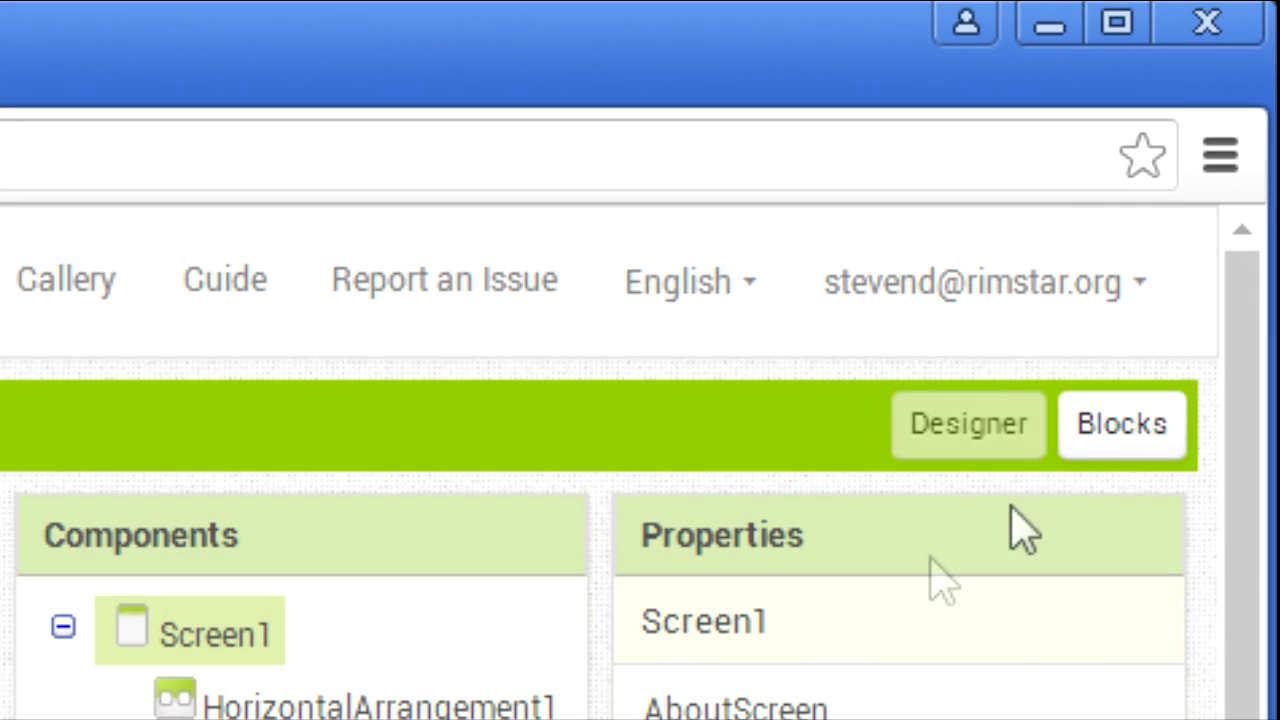
In Blocks, set BluetoothList.Elements to BluetoothClient1.AddressesAndNames in BeforePicking
{"action": "left_click", "coordinate": [1122, 423]}
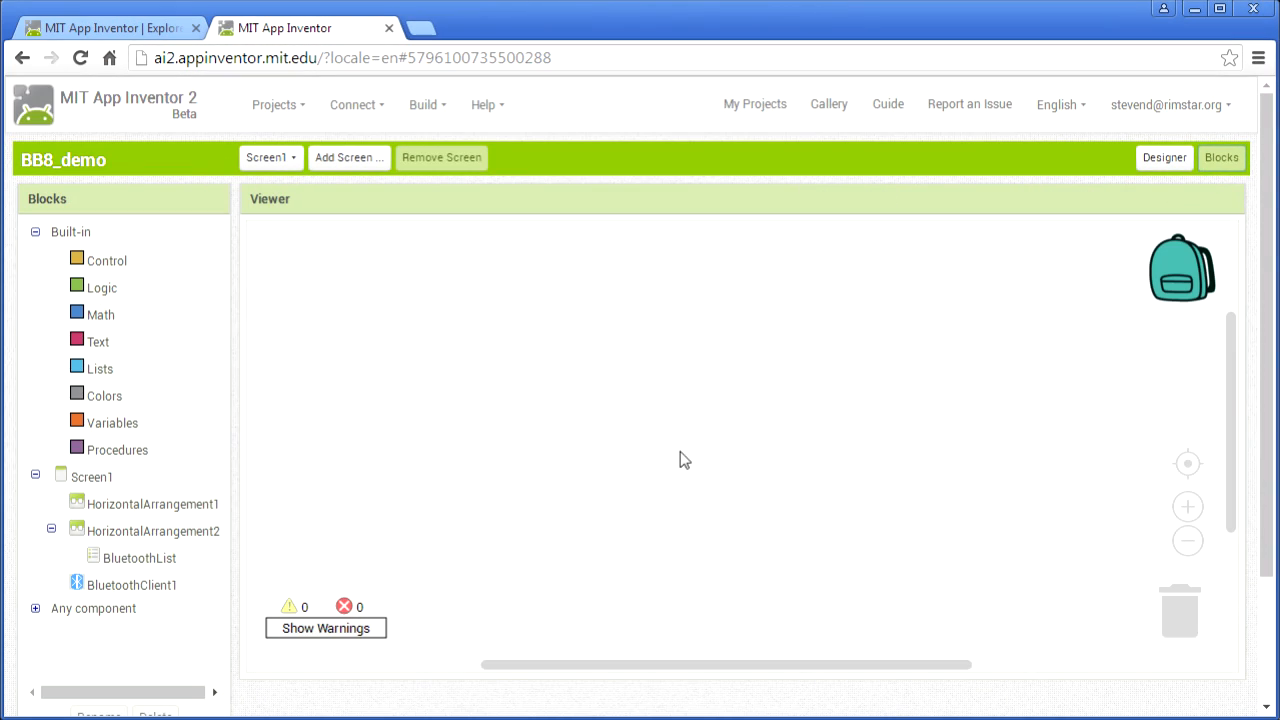
{"action": "left_click", "coordinate": [139, 558]}
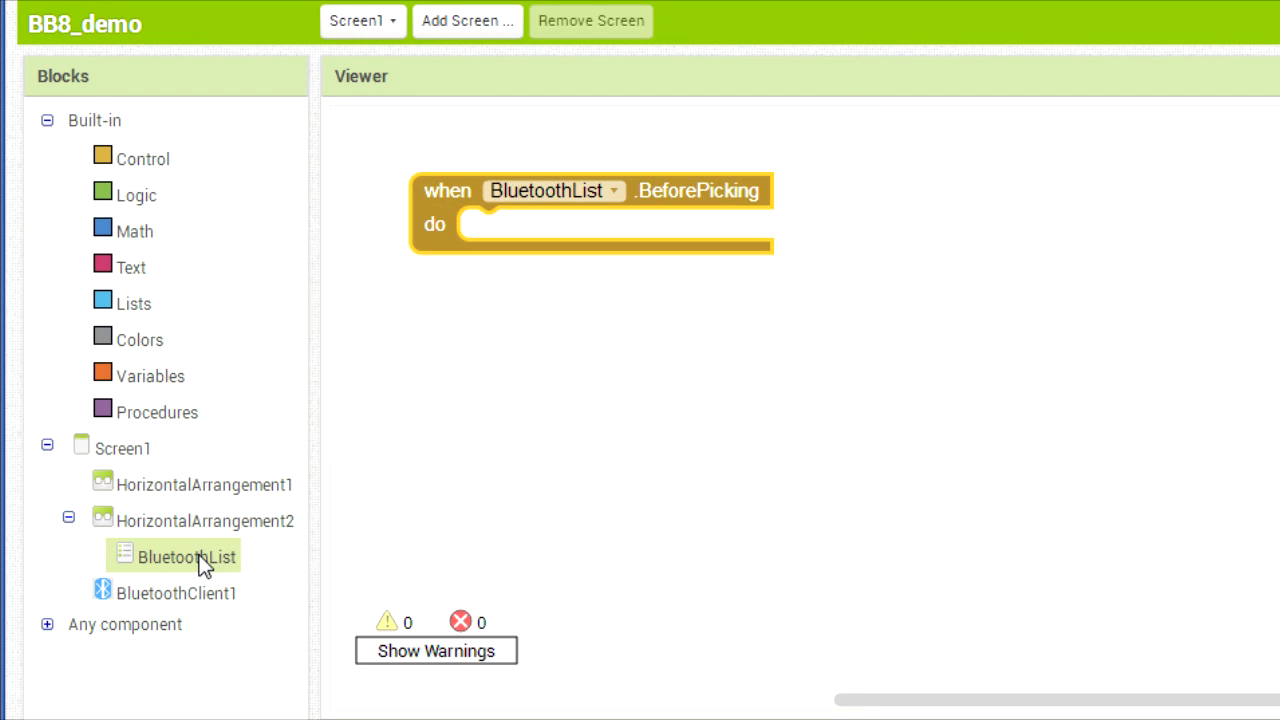
{"action": "left_click", "coordinate": [185, 557]}
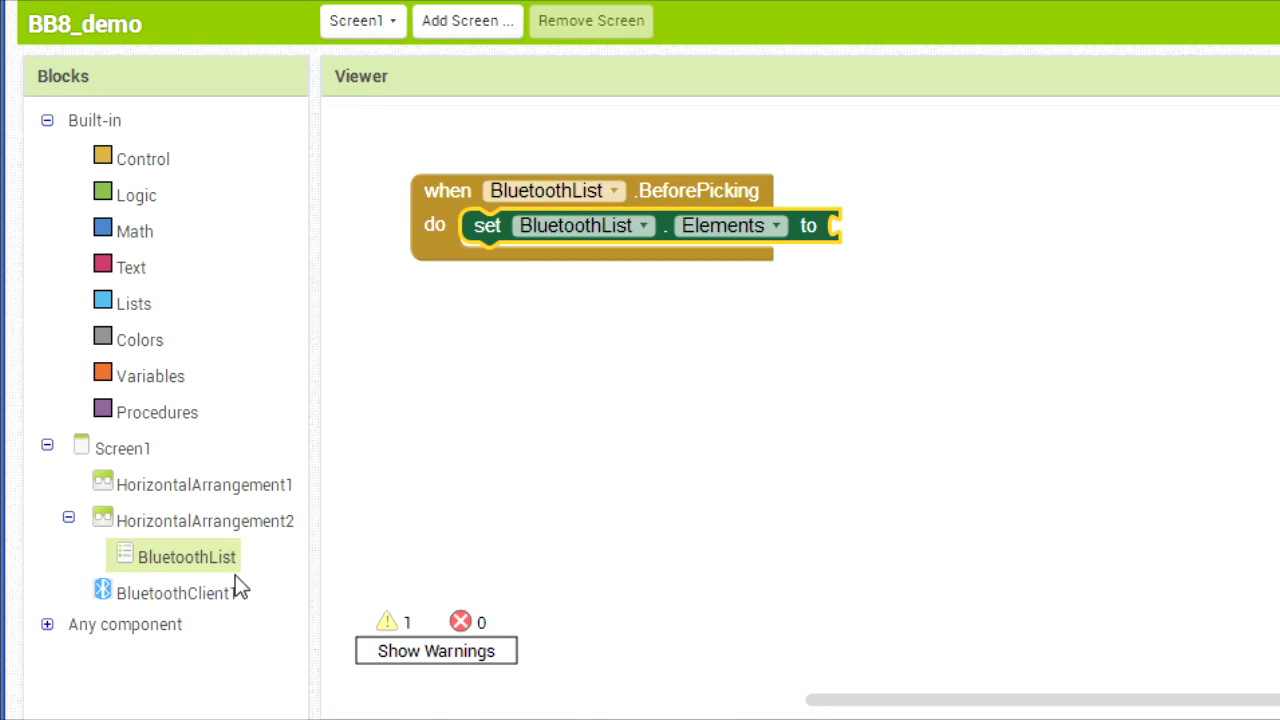
{"action": "left_click", "coordinate": [173, 592]}
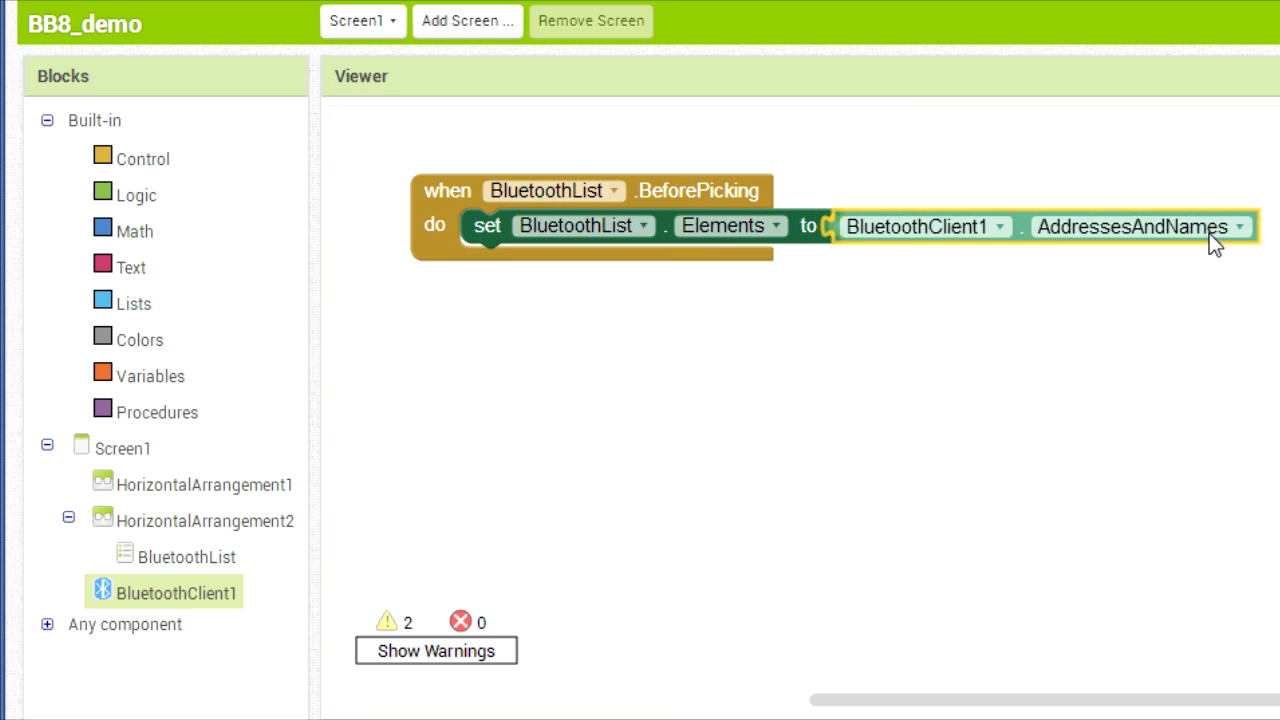
Add a BluetoothList.AfterPicking handler containing an if/else block
{"action": "left_click", "coordinate": [186, 556]}
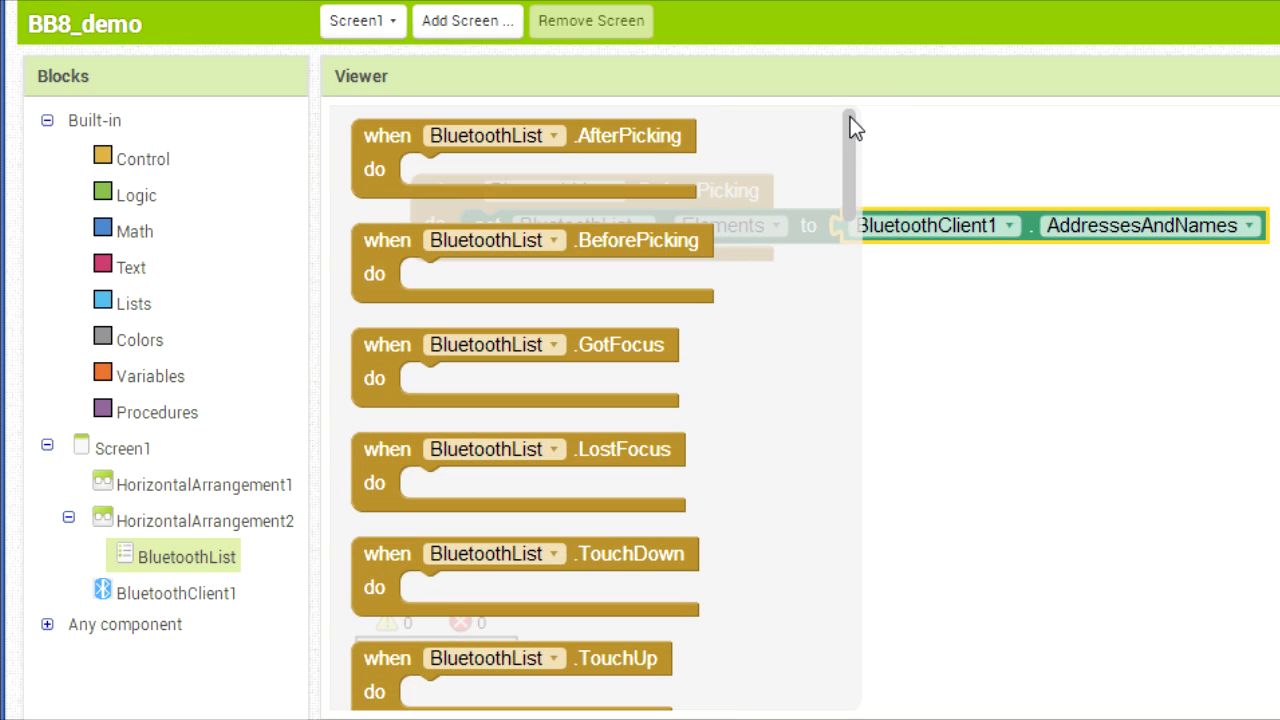
{"action": "left_click", "coordinate": [143, 158]}
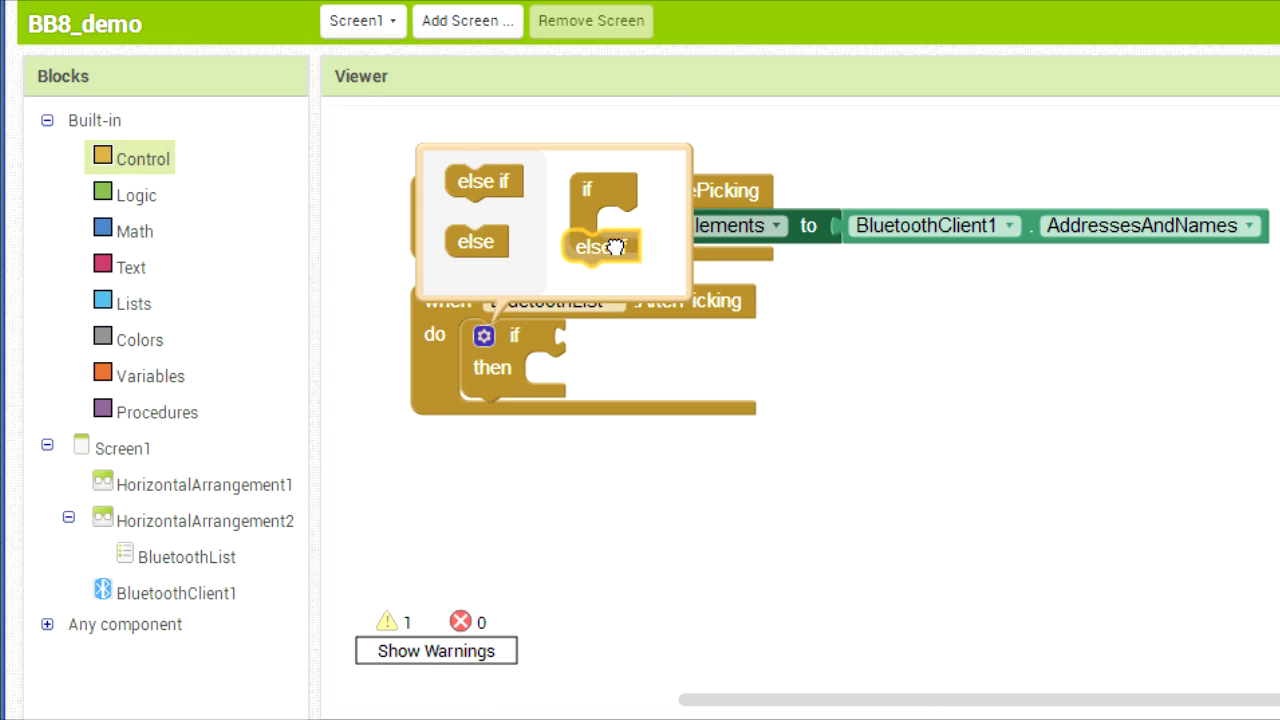
{"action": "left_click", "coordinate": [176, 592]}
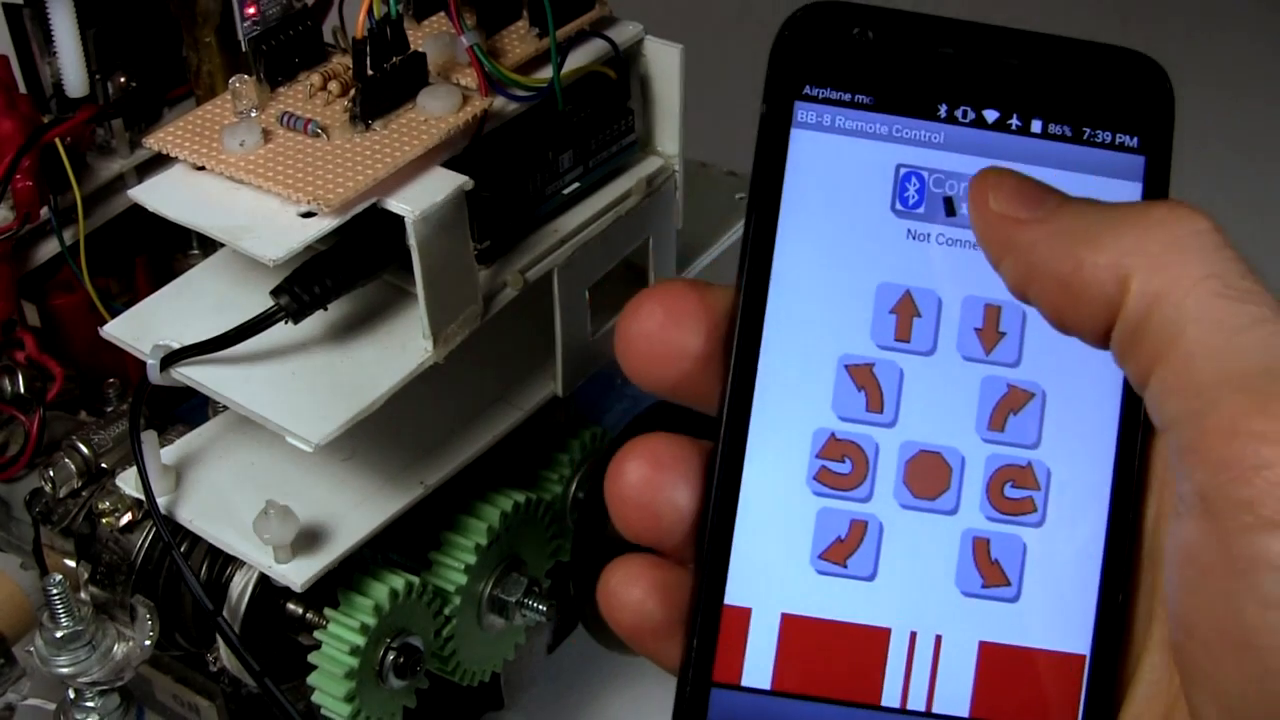
Open the completed BB8_remote project from My Projects
{"action": "left_click", "coordinate": [965, 205]}
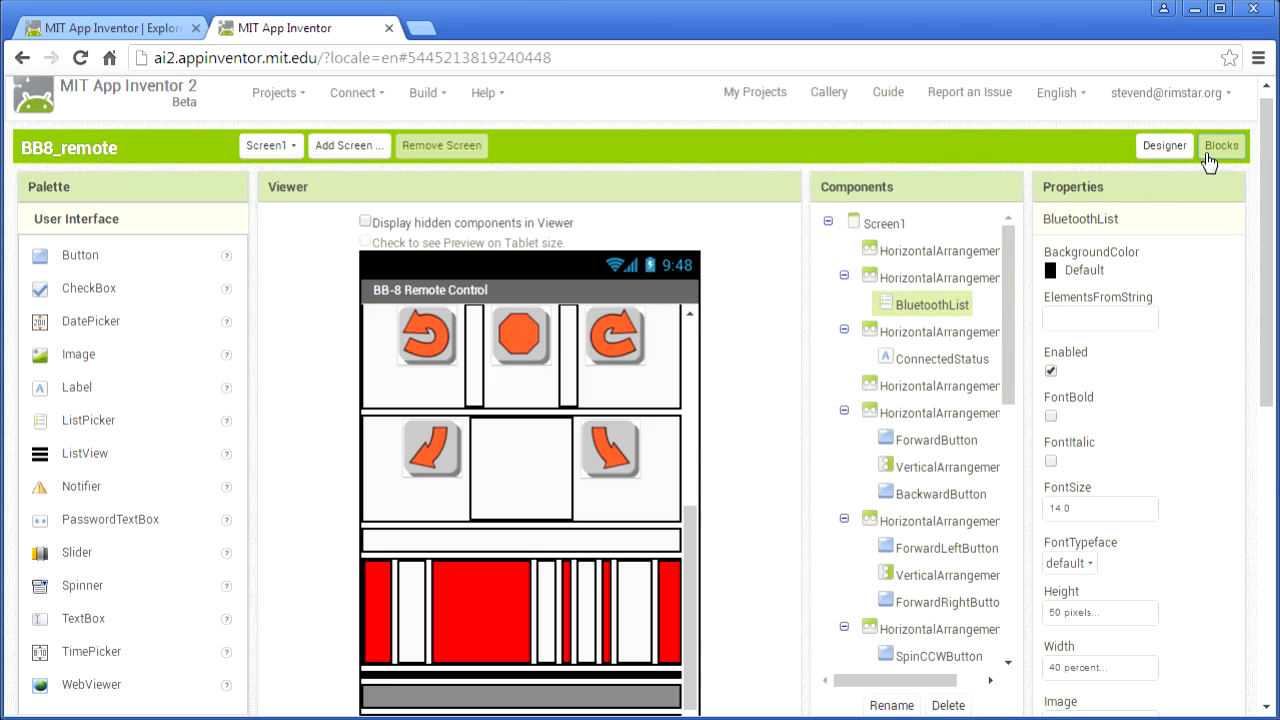
View BB8_remote's blocks: Bluetooth handlers and buttons sending bytes 1, 2, 3
{"action": "left_click", "coordinate": [1221, 145]}
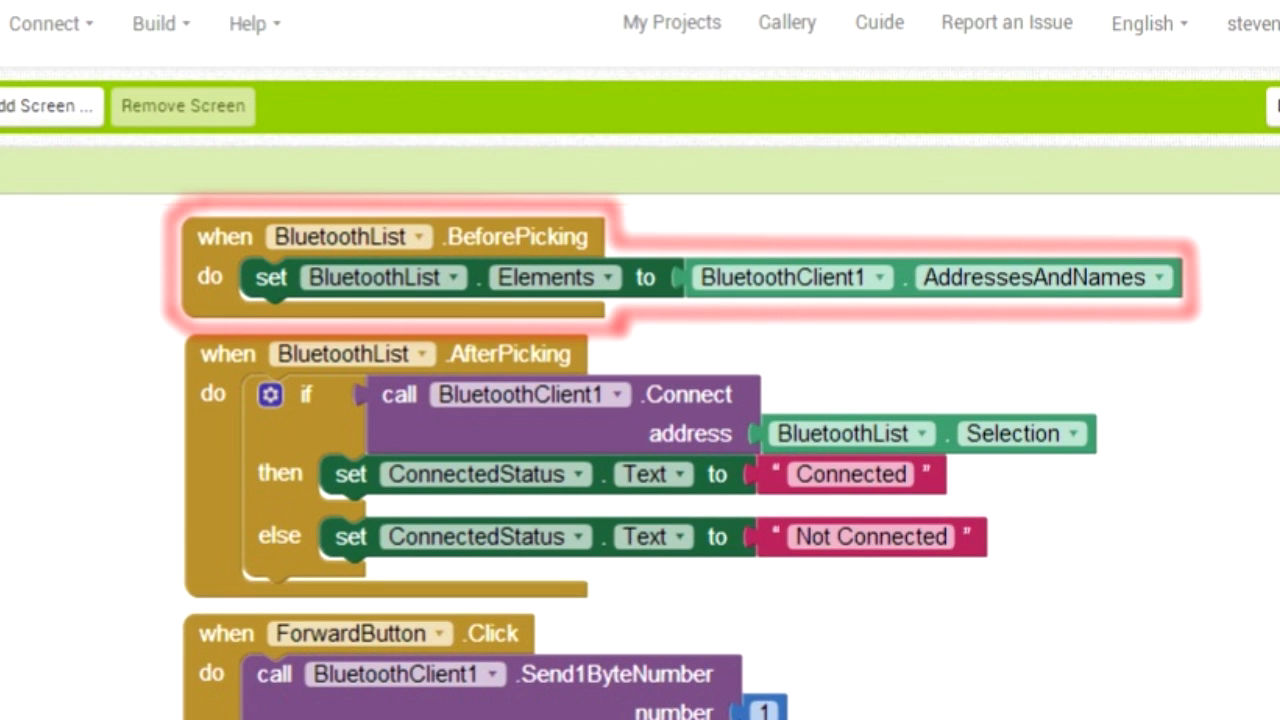
{"action": "left_click", "coordinate": [350, 353]}
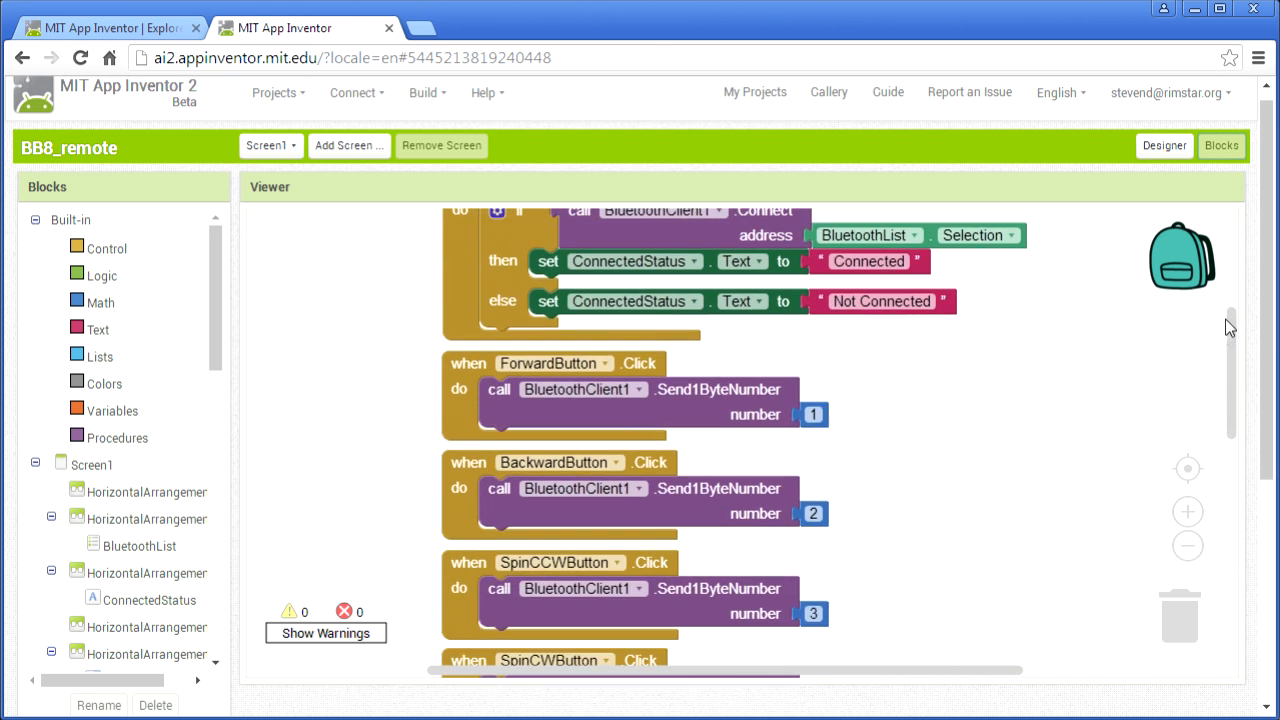
{"action": "scroll", "scroll_direction": "down", "scroll_amount": 3}
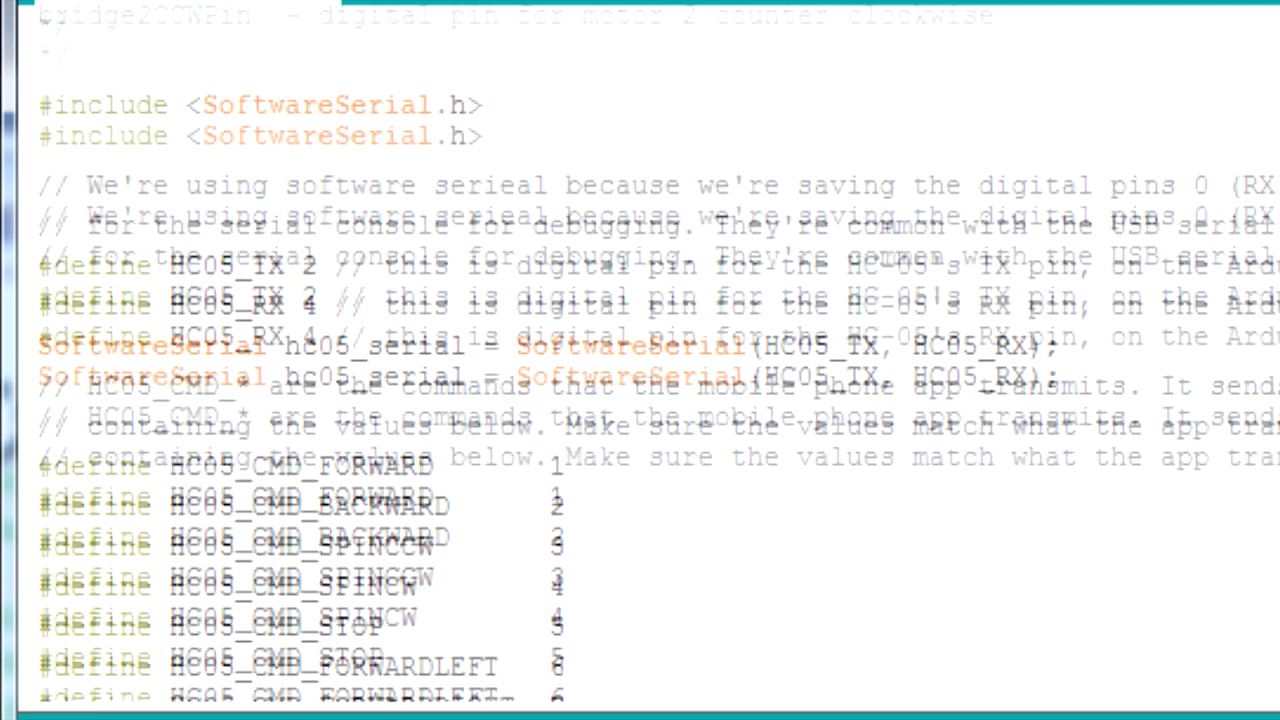
Scroll the Arduino sketch through HC05 defines, motor pins and turnMotor functions
{"action": "scroll", "scroll_direction": "down", "scroll_amount": 3}
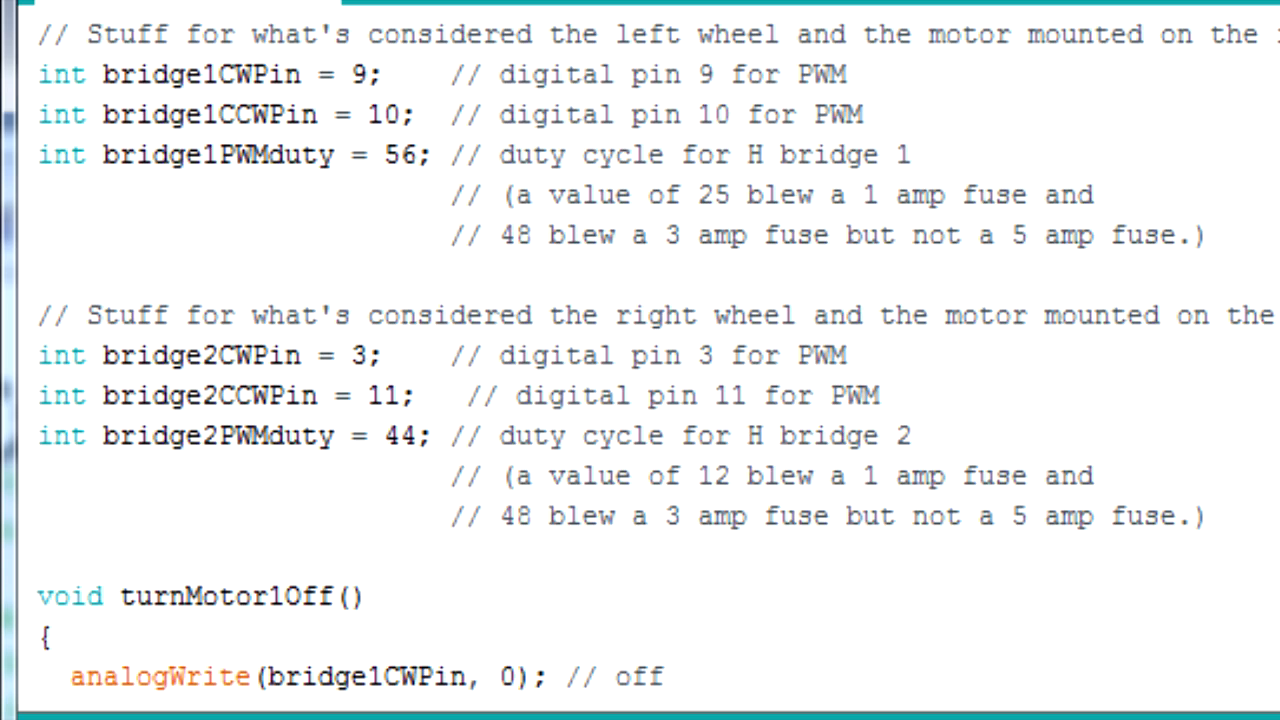
{"action": "scroll", "scroll_direction": "down", "scroll_amount": 3}
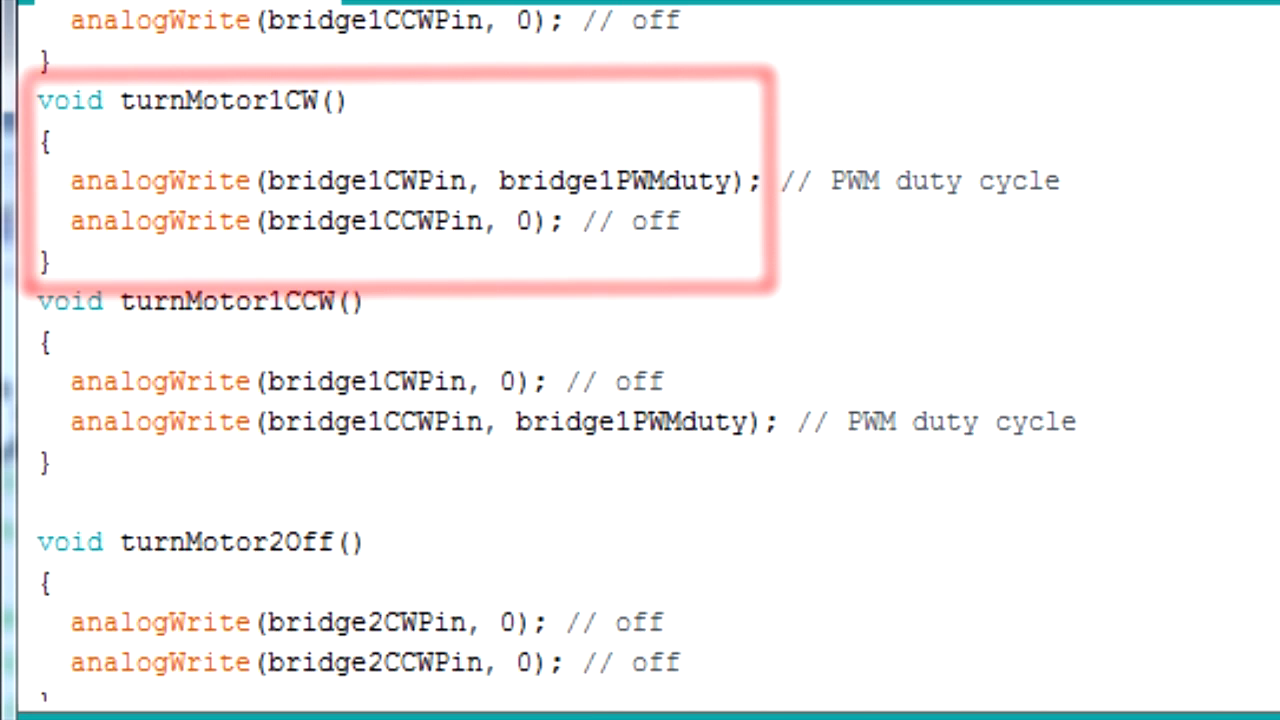
{"action": "scroll", "scroll_direction": "down", "scroll_amount": 3}
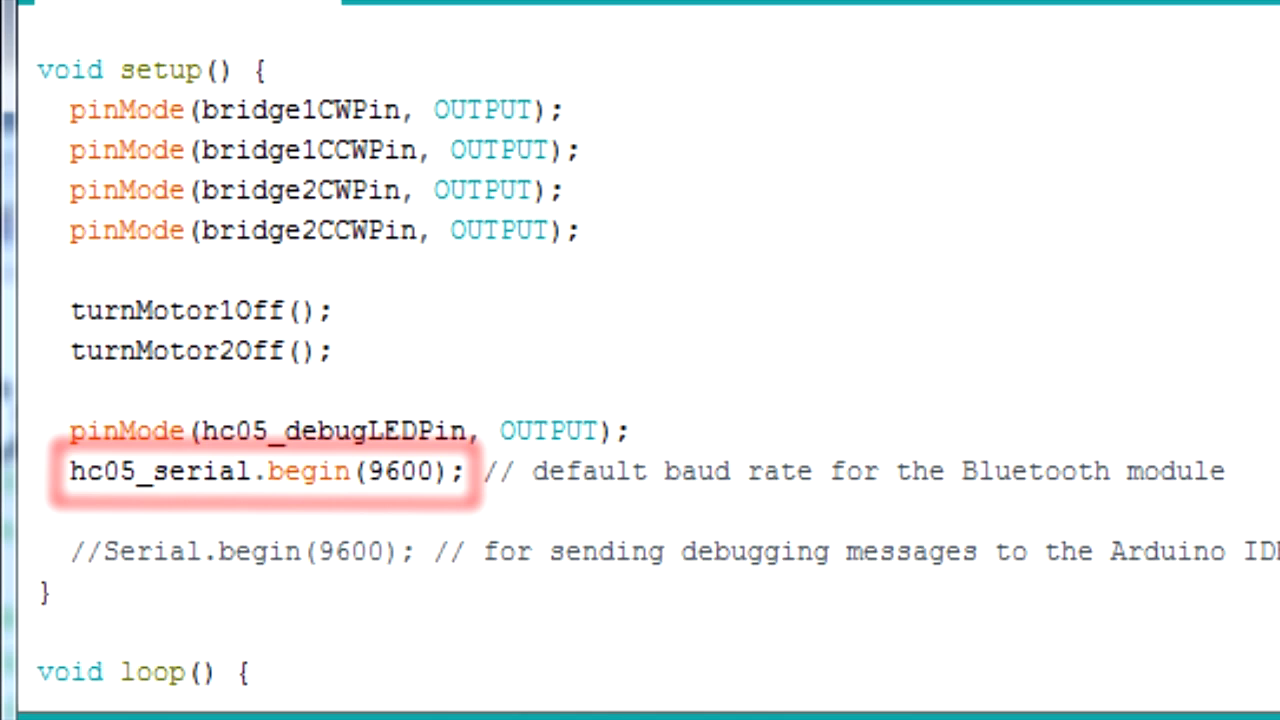
Read through setup() and loop(), then show the rimstar.org BB-8 page
{"action": "scroll", "scroll_direction": "down", "scroll_amount": 3}
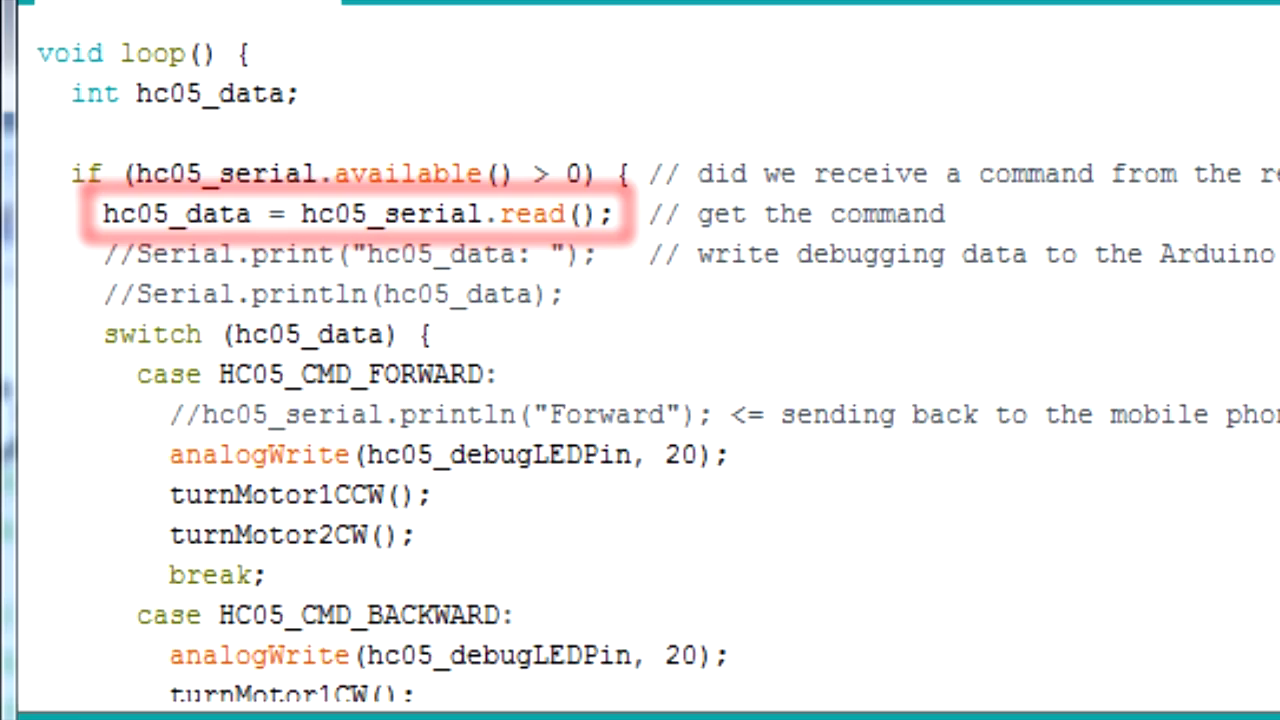
{"action": "scroll", "scroll_direction": "down", "scroll_amount": 3}
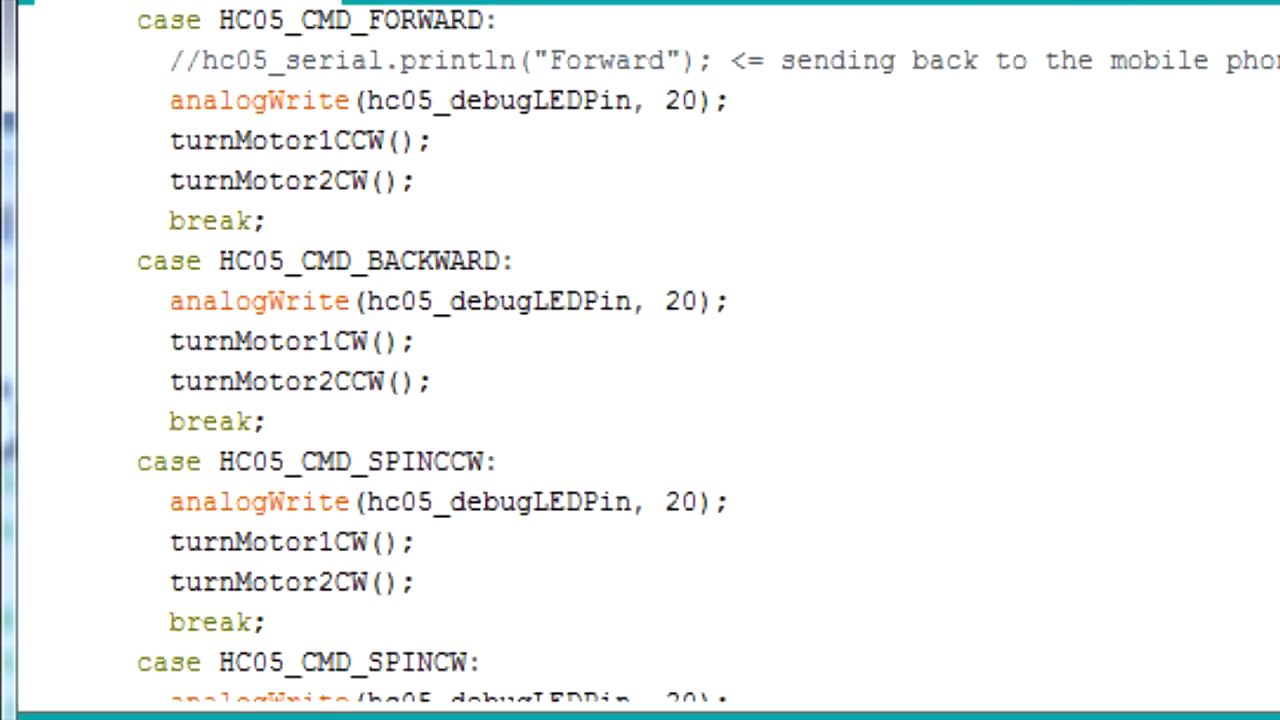
{"action": "scroll", "scroll_direction": "down", "scroll_amount": 3}
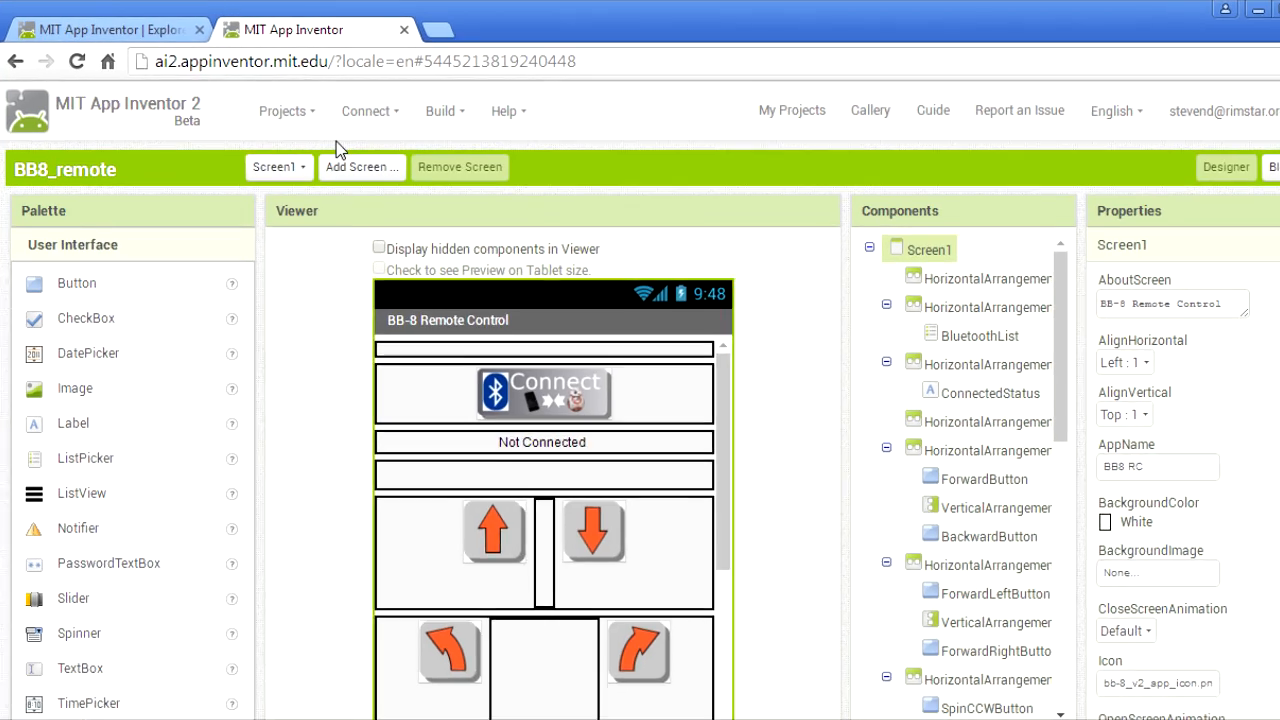
{"action": "left_click", "coordinate": [286, 111]}
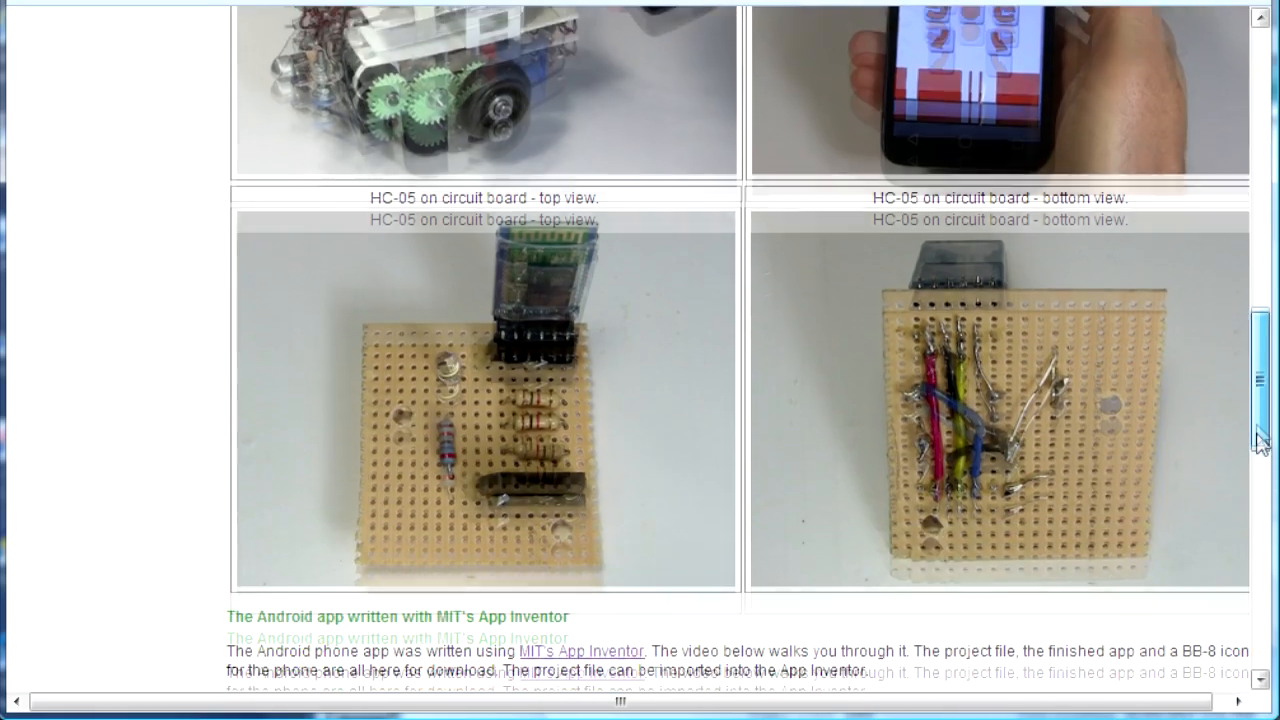
{"action": "scroll", "scroll_direction": "down", "scroll_amount": 3}
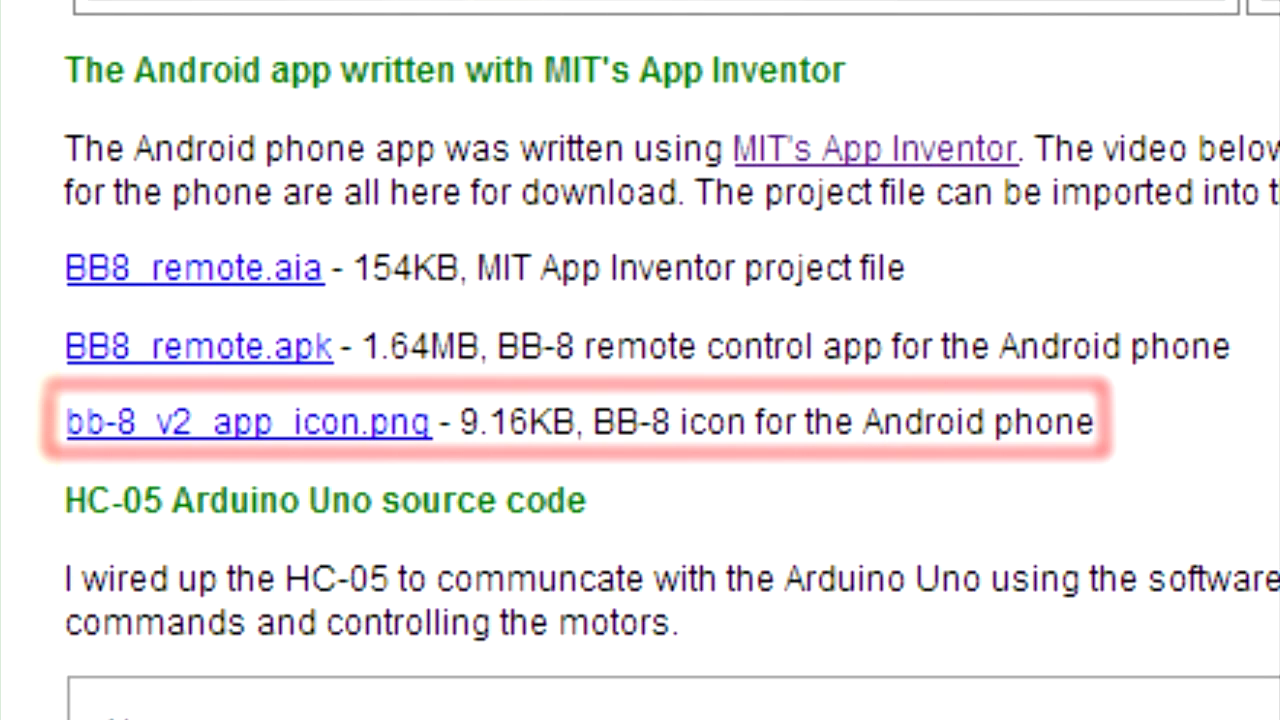
{"action": "scroll", "scroll_direction": "down", "scroll_amount": 3}
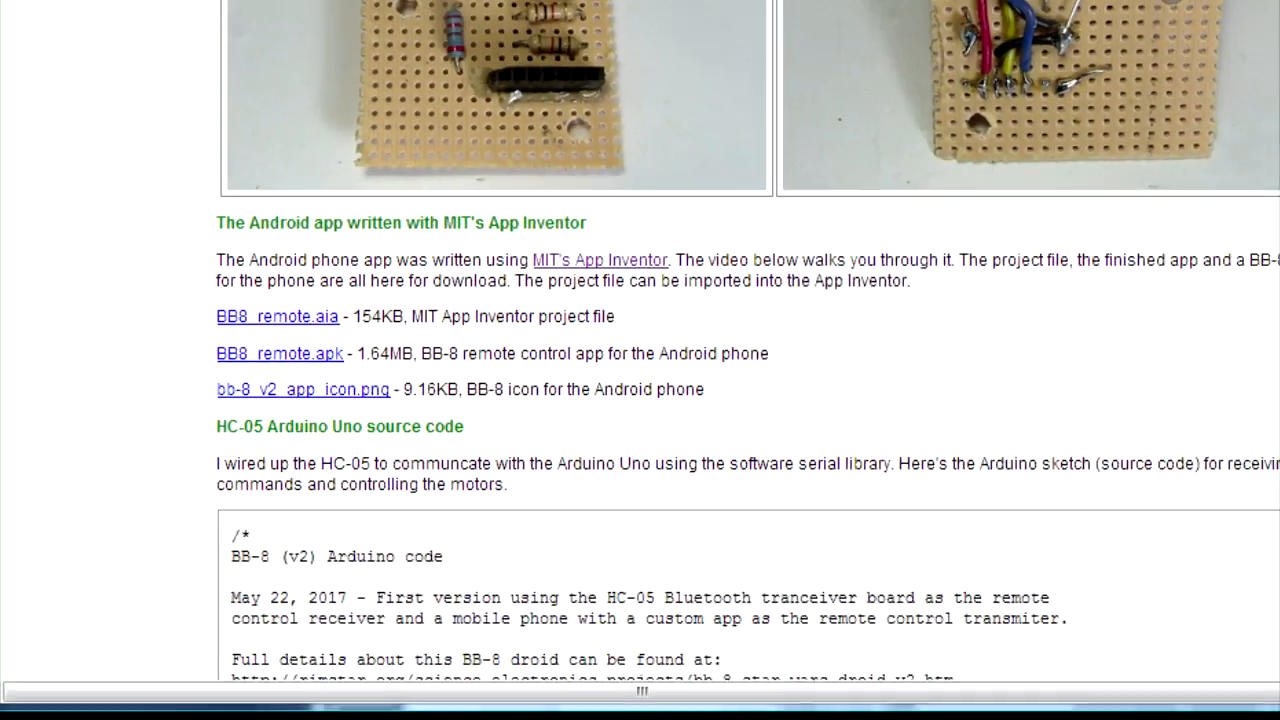
{"action": "scroll", "scroll_direction": "down", "scroll_amount": 3}
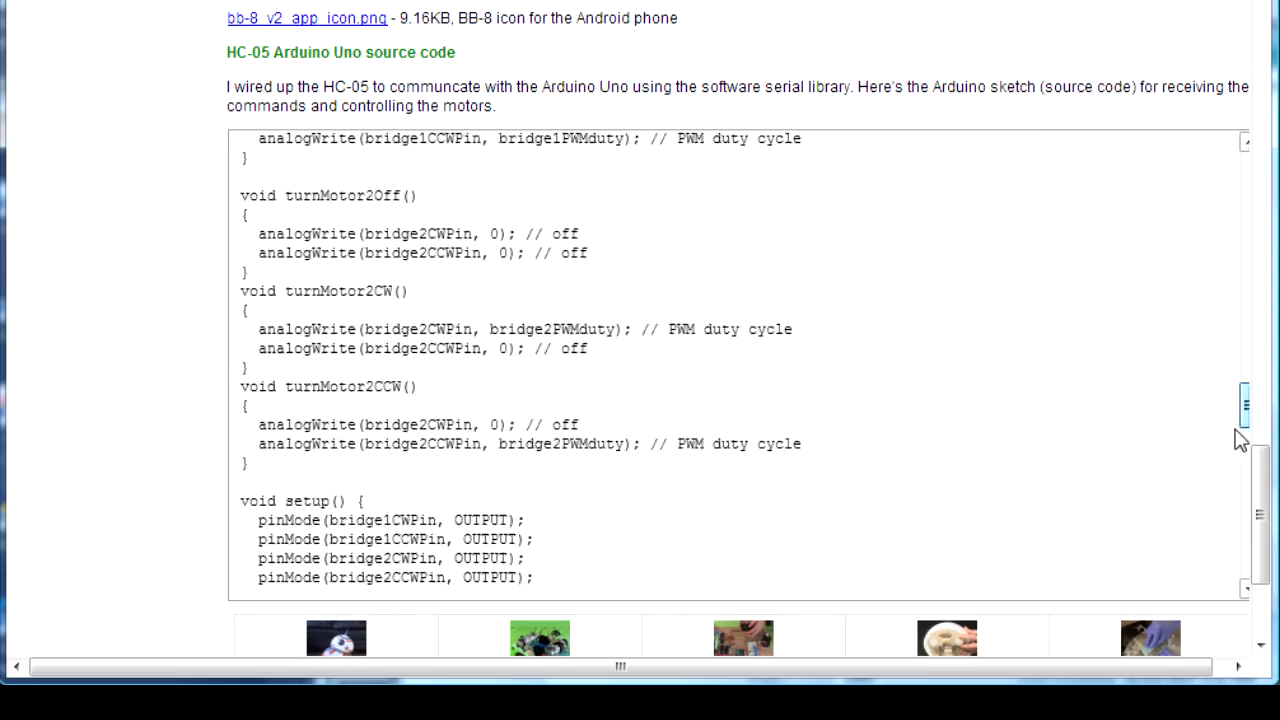
{"action": "scroll", "scroll_direction": "down", "scroll_amount": 3}
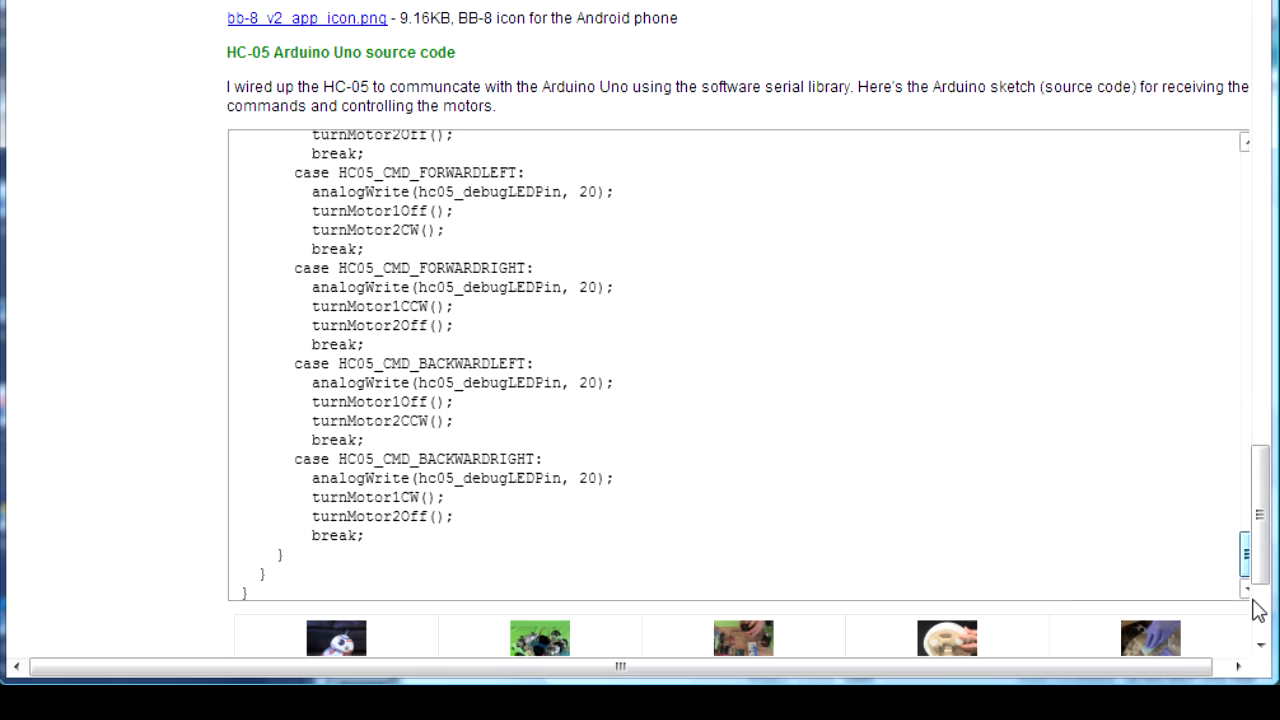